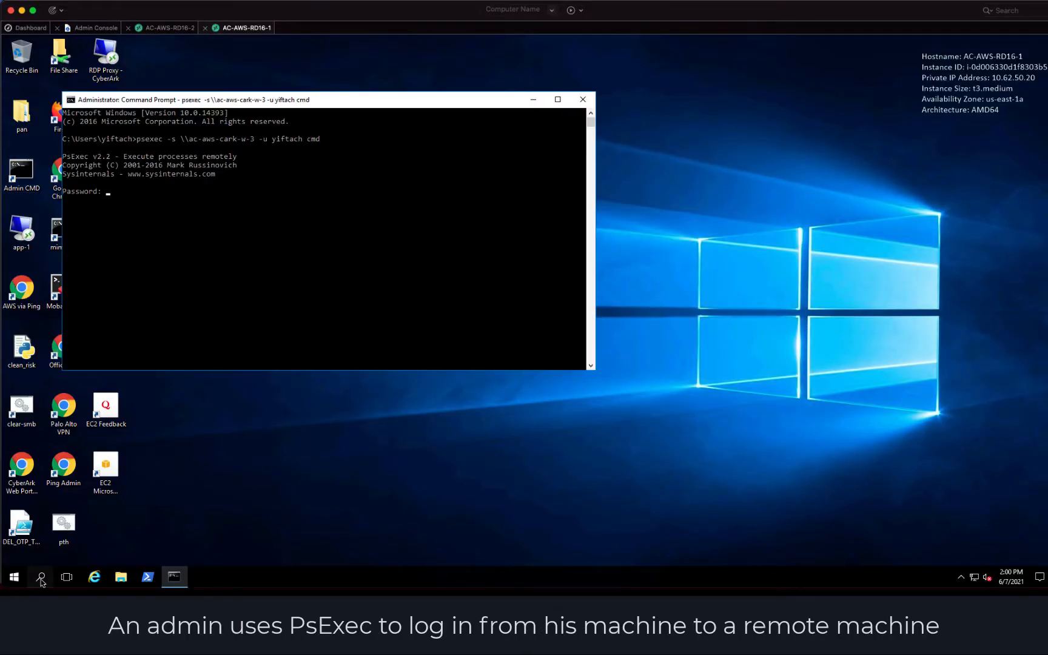
Run hostname, then PsExec as yiftach to open a remote cmd shell on ac-aws-cark-w-3
type("hostname")
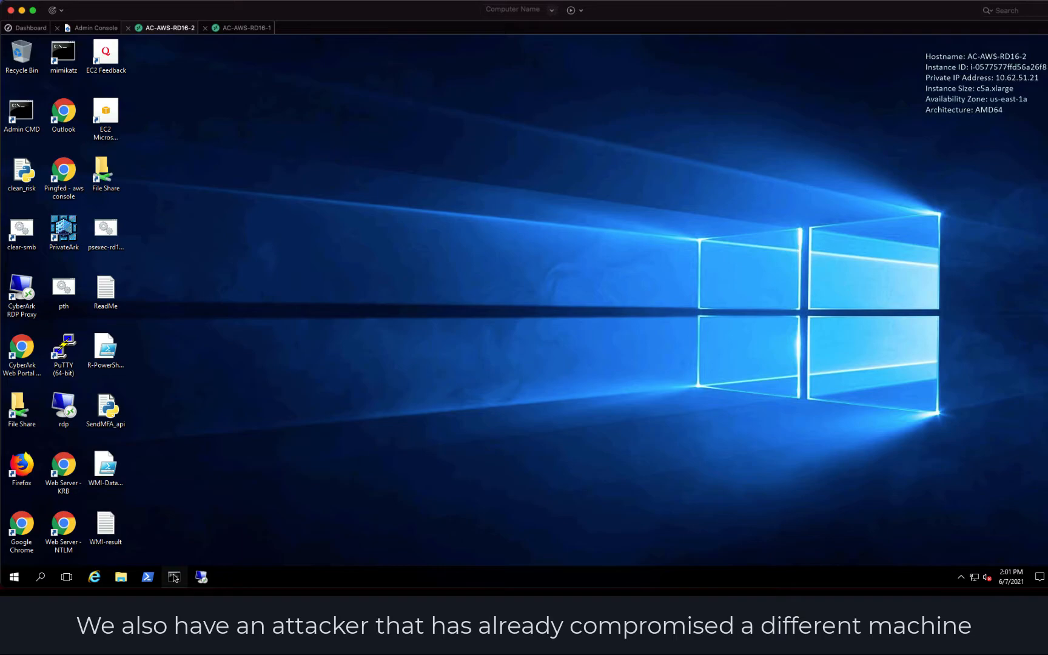
left_click(174, 576)
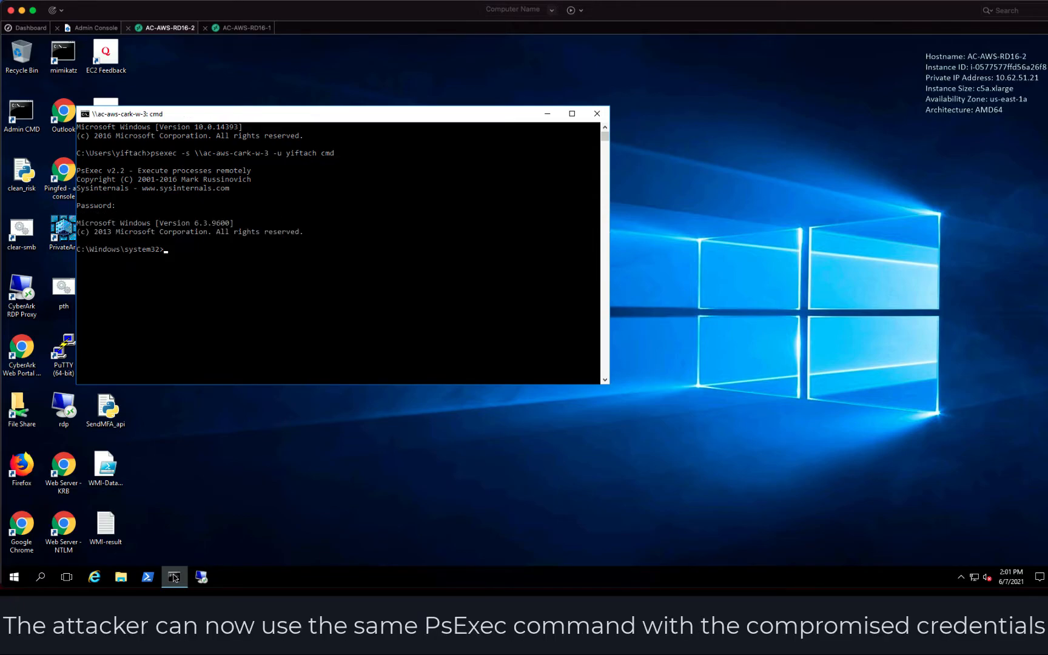
type("ho")
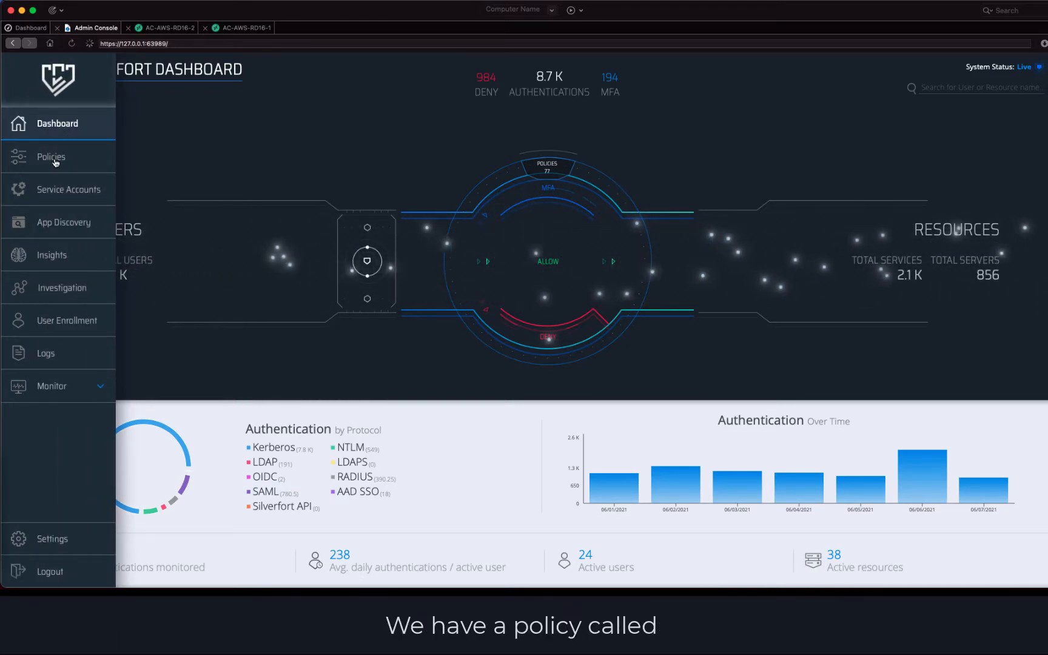
Filter policies by 'Lateral' and enable Admin Credentials from Non-Admin Machine
left_click(50, 156)
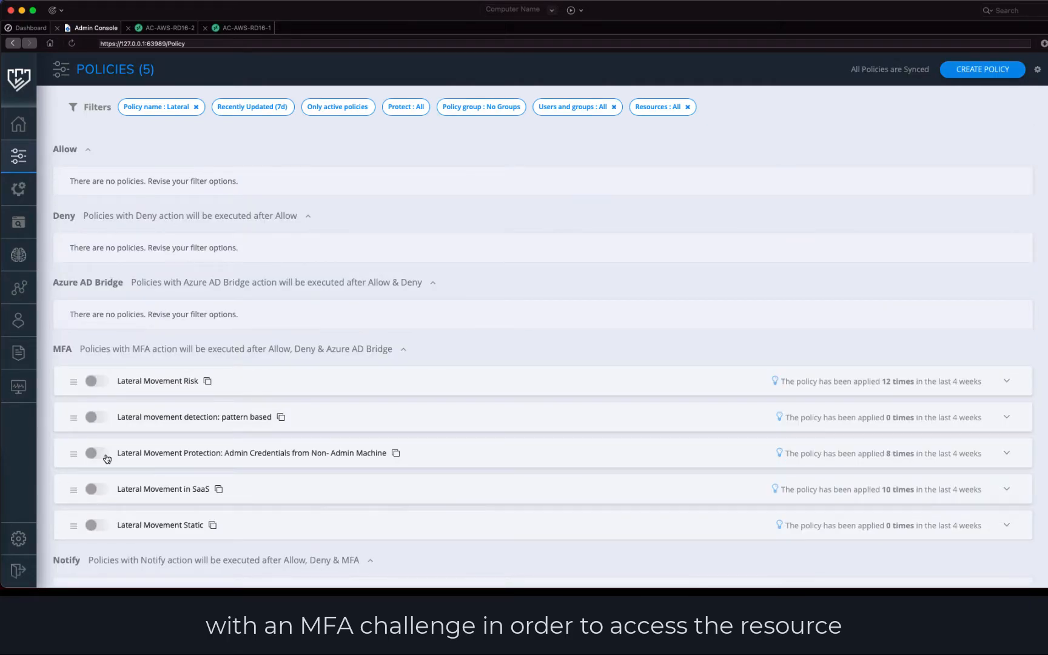
left_click(96, 452)
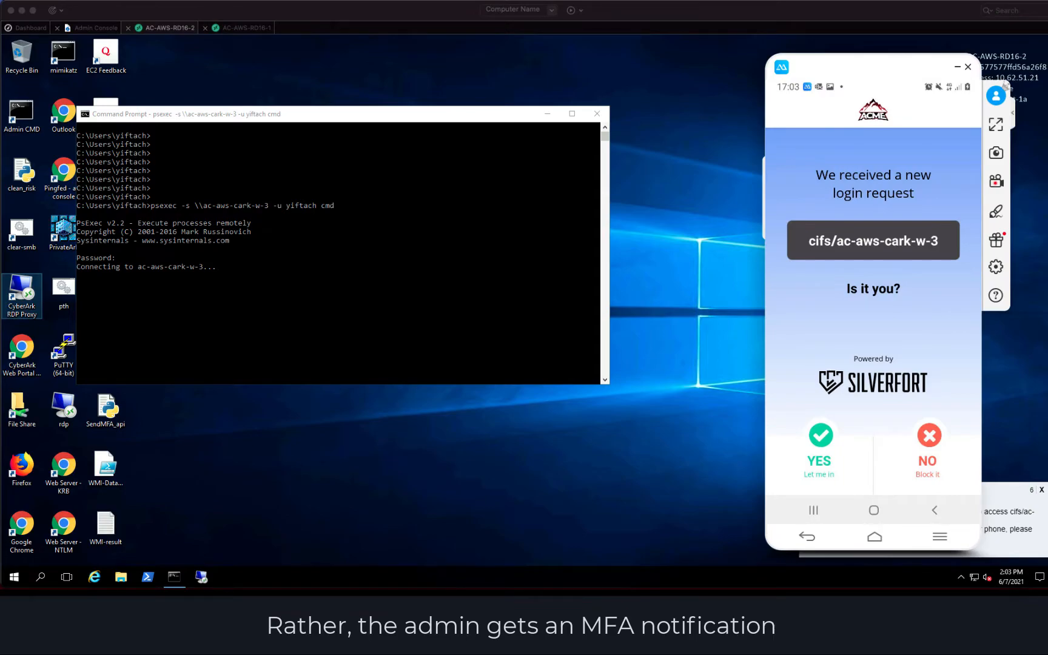
Rerun PsExec to ac-aws-cark-w-3 and answer the Silverfort MFA push request
left_click(928, 446)
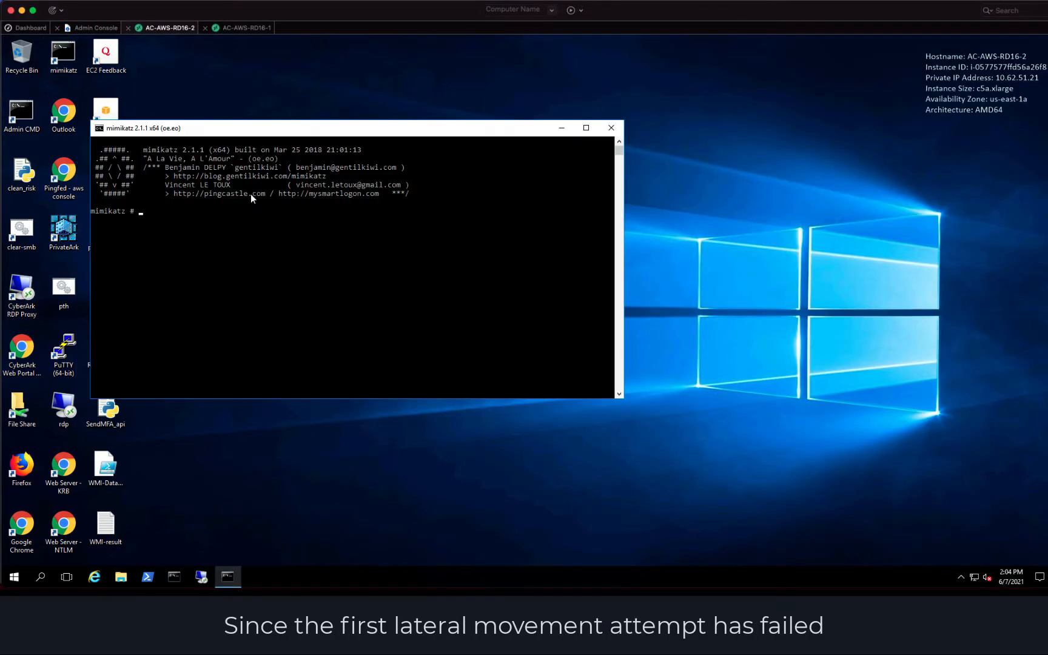
Run sekurlsa::msv in mimikatz and scroll through the dumped NTLM hashes
type("sekurlsa::msv")
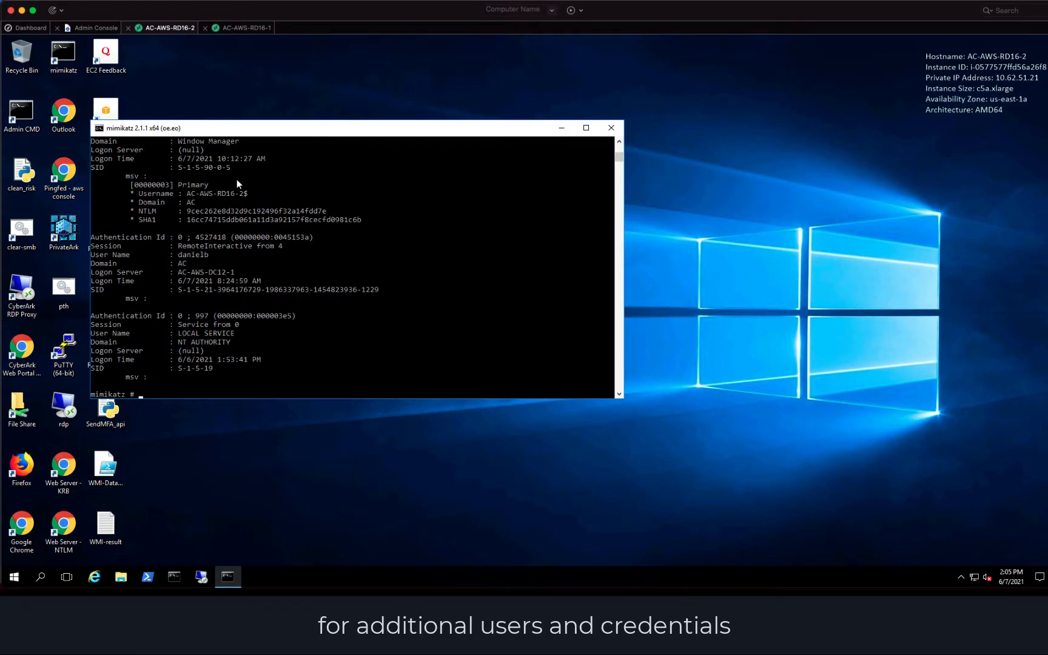
scroll("down", 3)
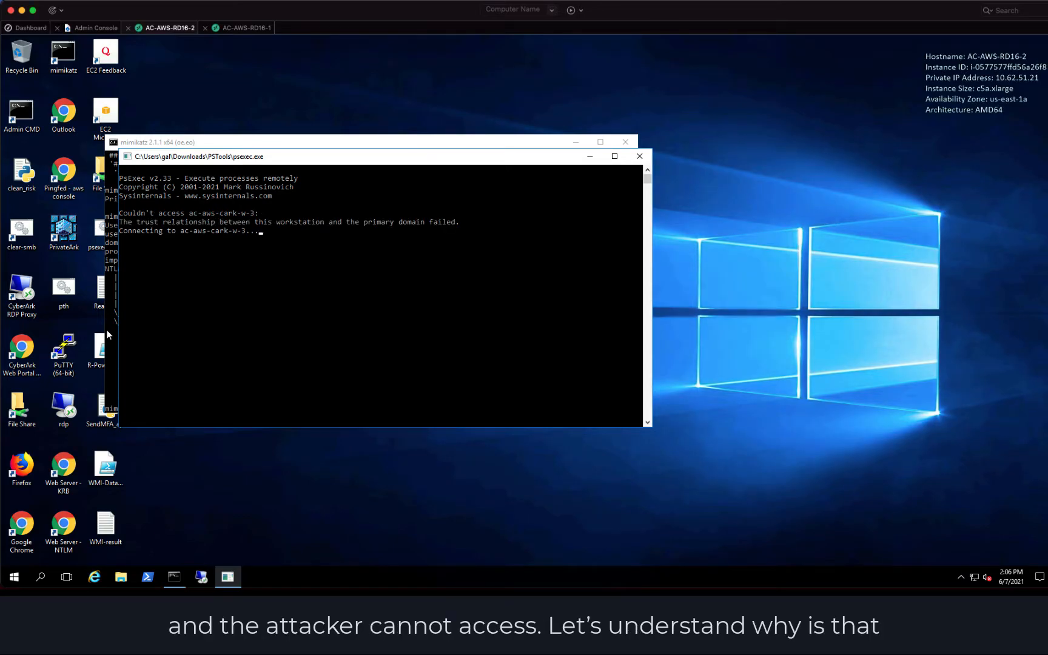
Review svc_file_manager's 4 risk indicators, including suspected lateral movement, then close the list
left_click(95, 27)
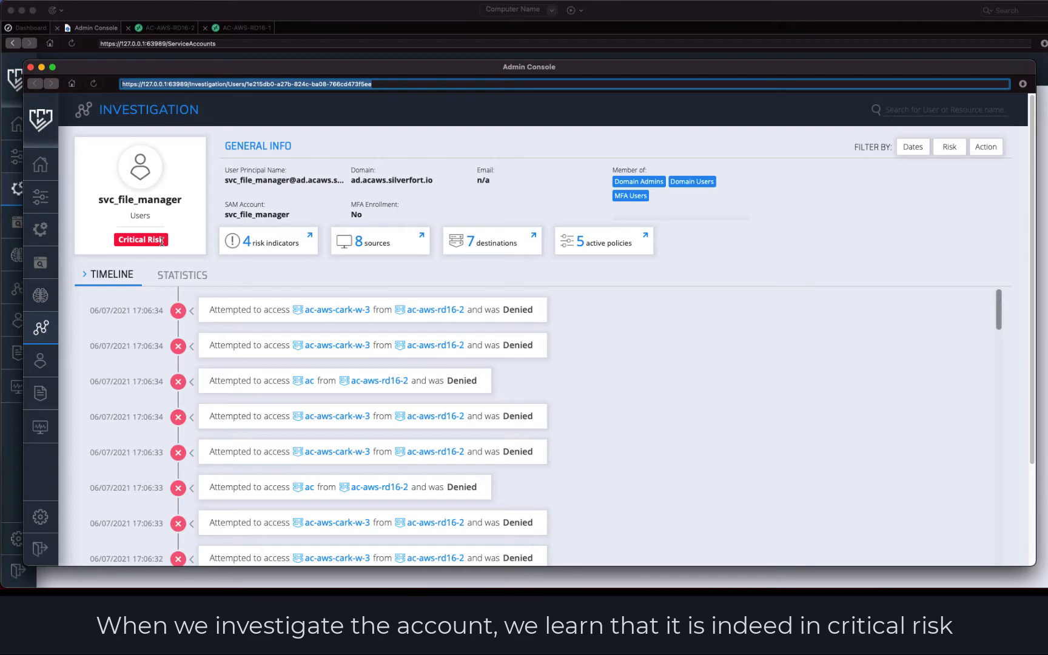
left_click(267, 242)
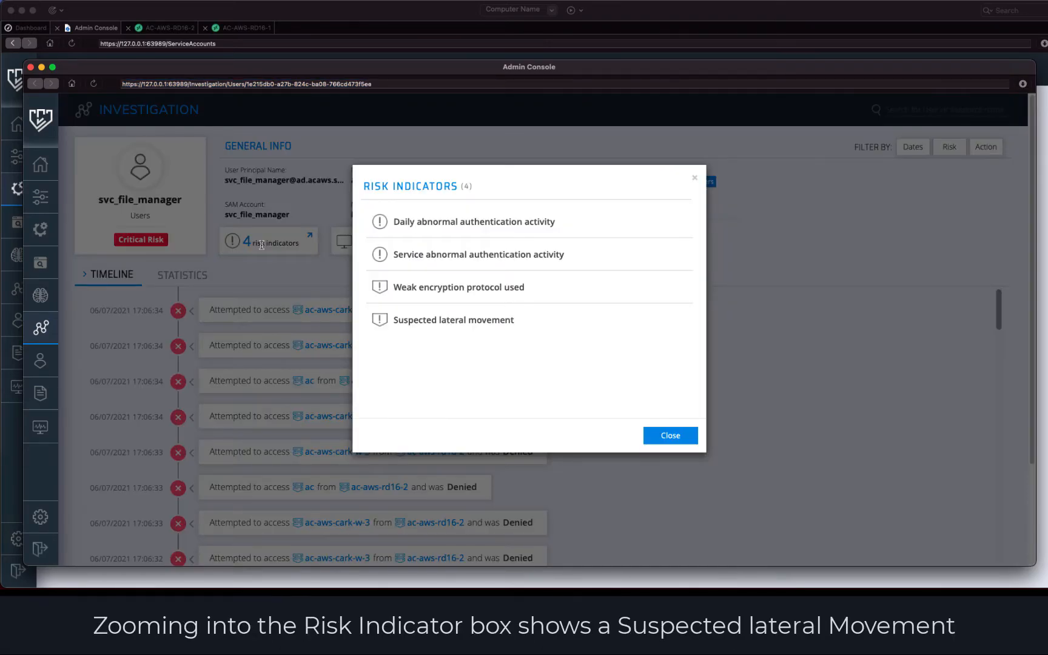
mouse_move(261, 248)
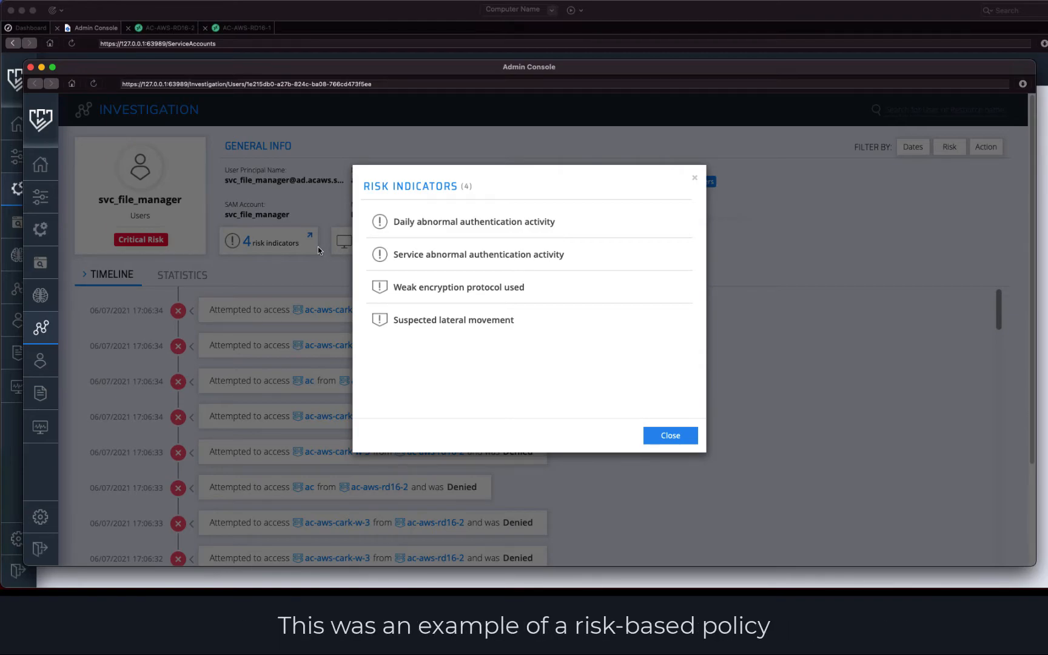
left_click(669, 435)
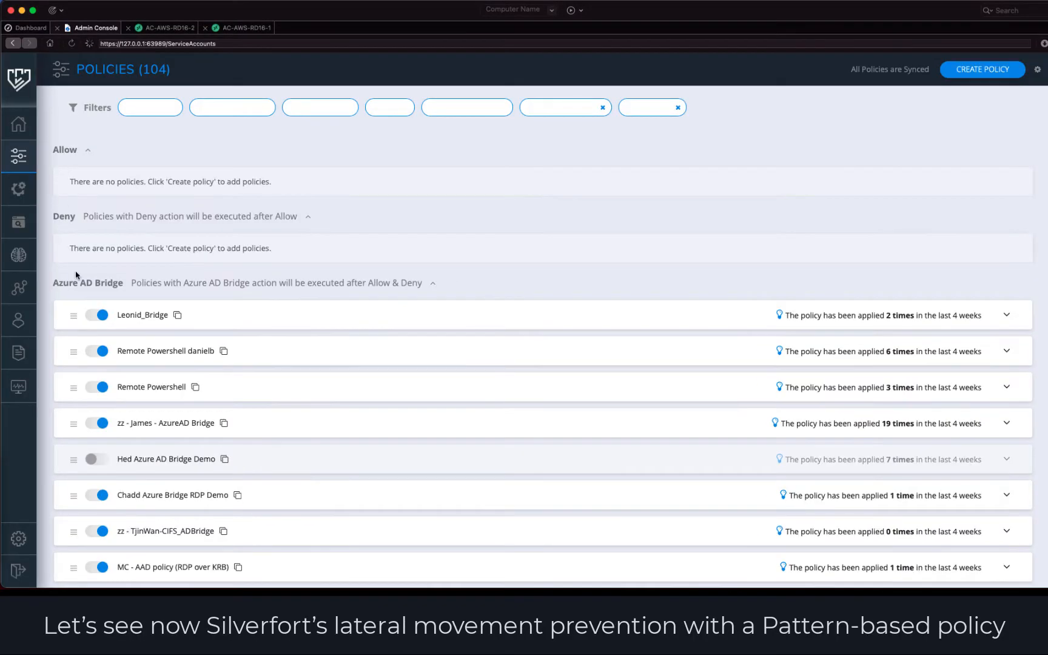
Filter policies by 'lateral' and enable the pattern-based lateral movement detection policy
type("lateral")
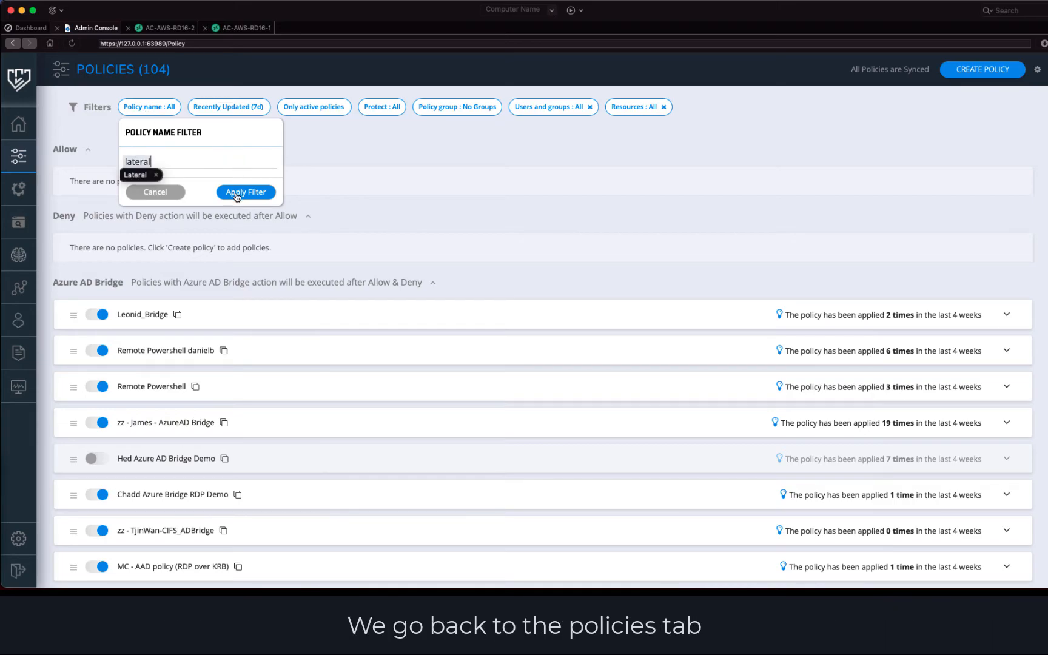
left_click(96, 406)
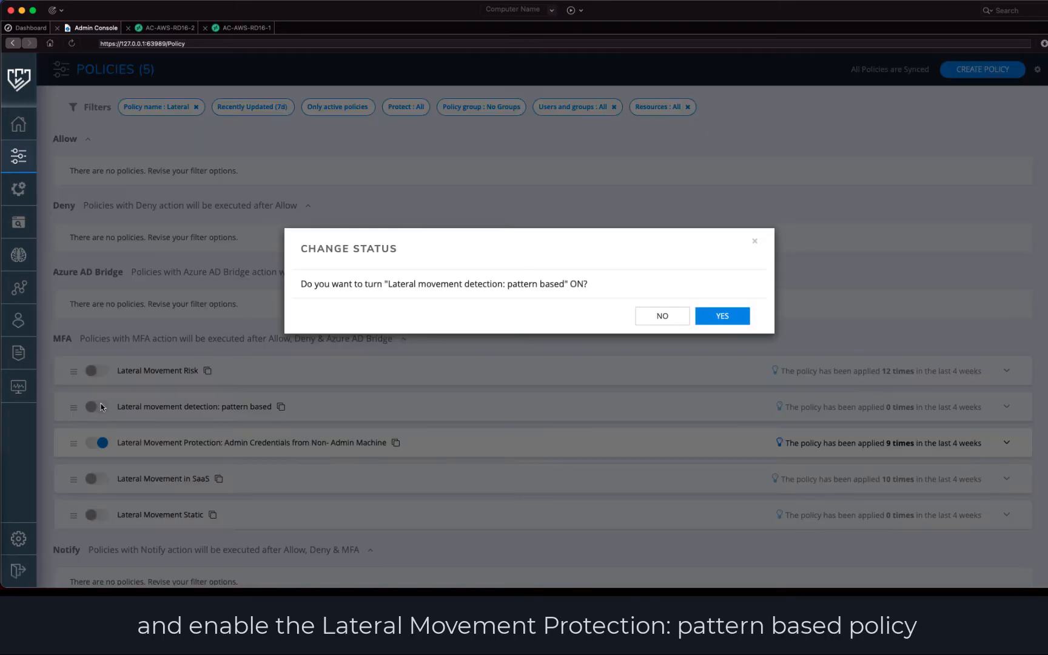
left_click(722, 316)
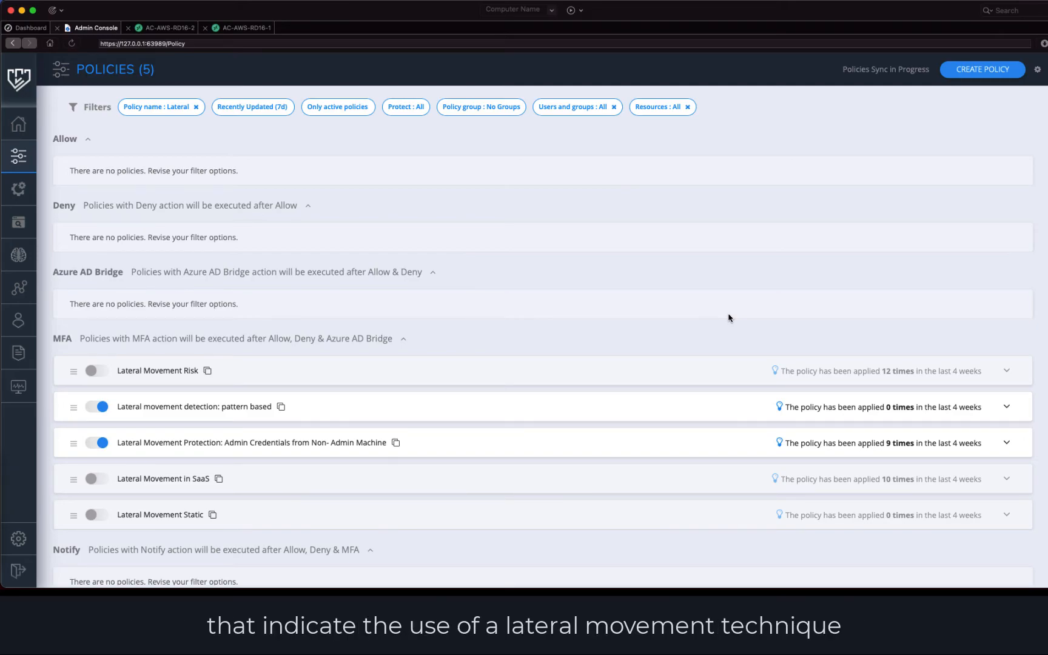
left_click(166, 28)
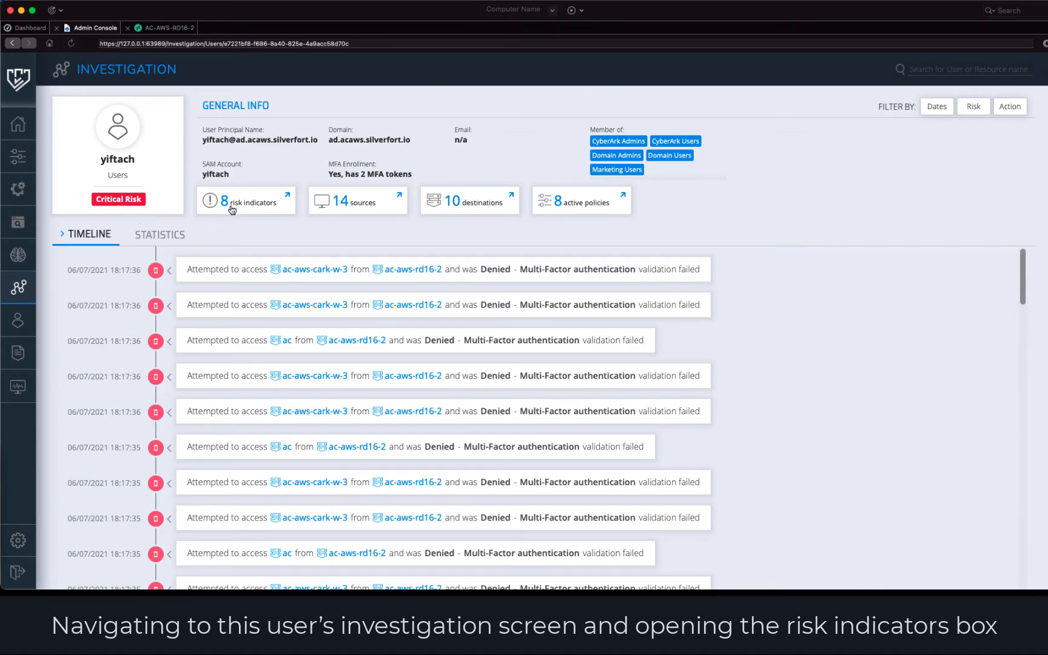
Open yiftach's 8 risk indicators, showing suspected lateral movement and weak encryption
left_click(247, 202)
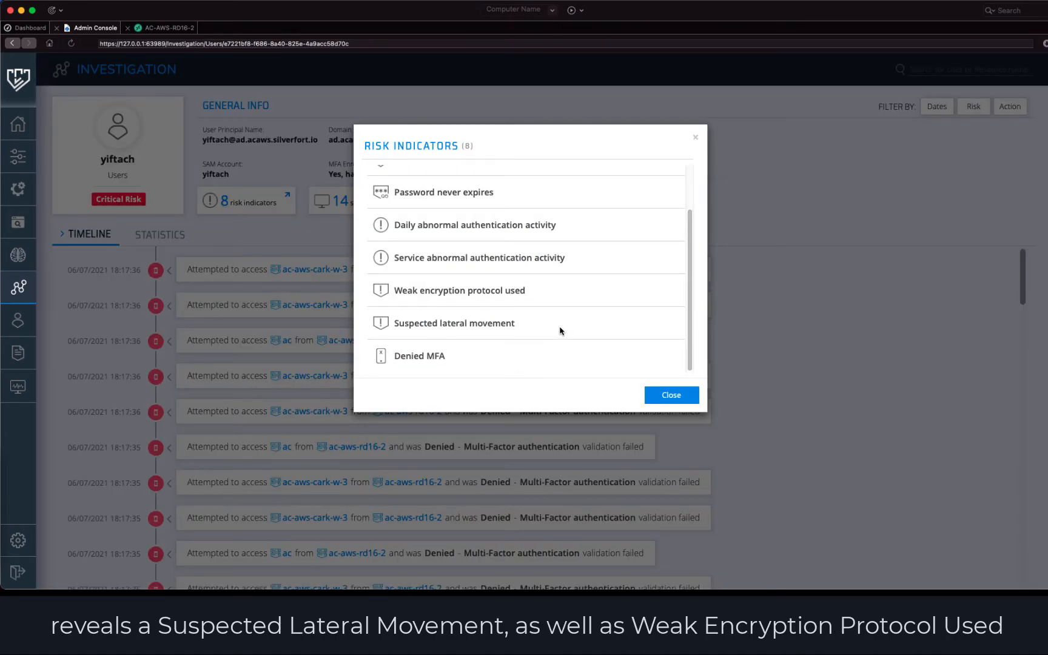
mouse_move(535, 289)
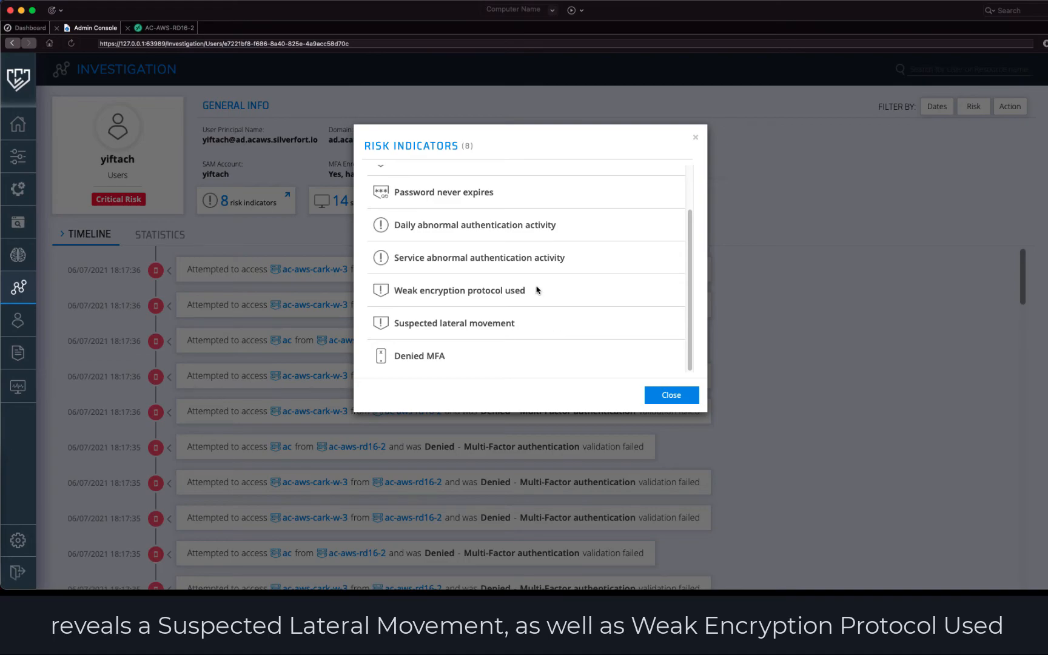